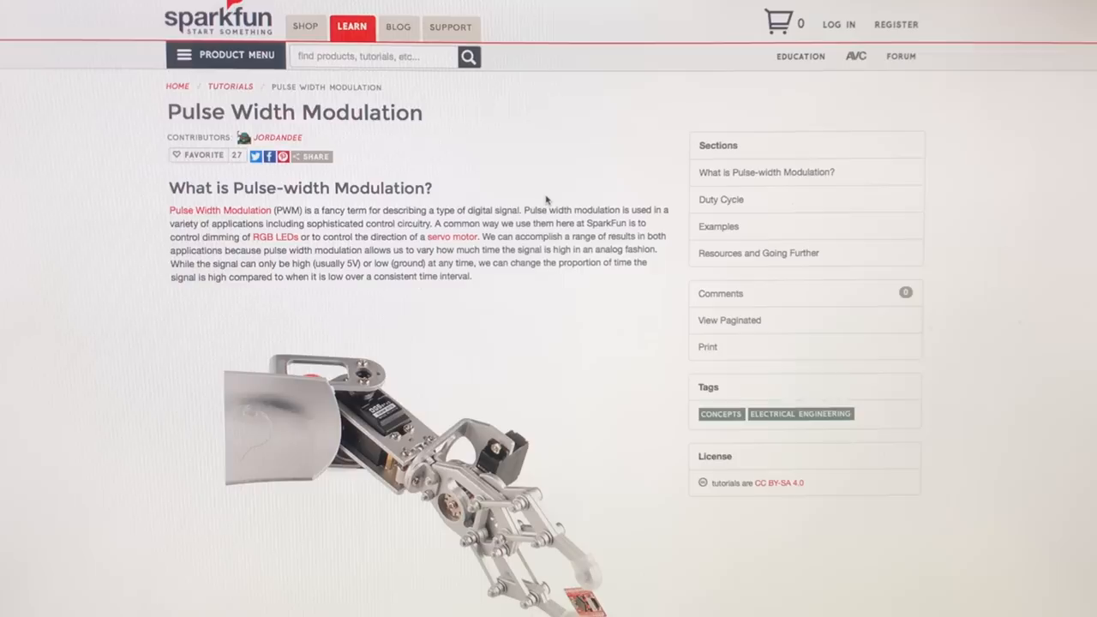
# Step: Scroll the SparkFun PWM tutorial to the Duty Cycle section with 50%, 75% and 25% waveforms
pyautogui.scroll(-3)
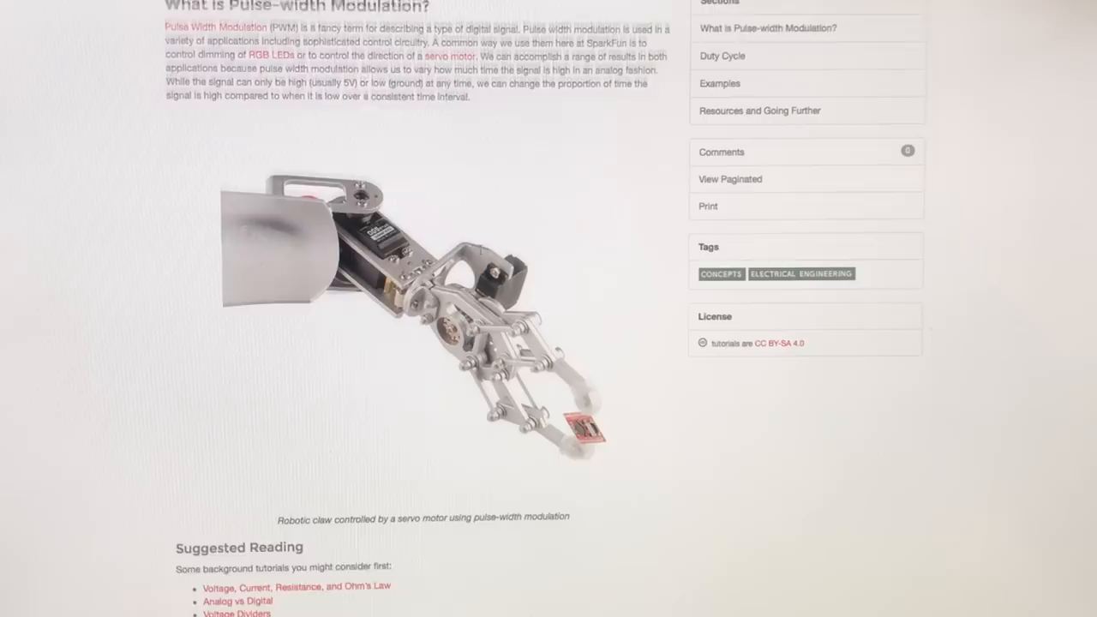
pyautogui.click(721, 55)
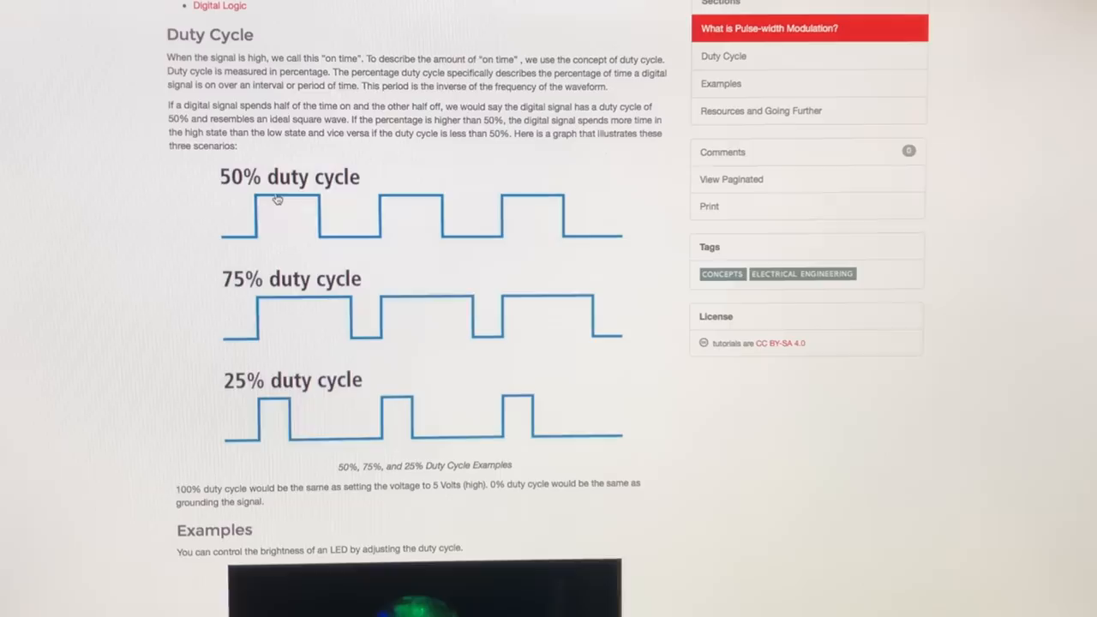
pyautogui.moveTo(228, 228)
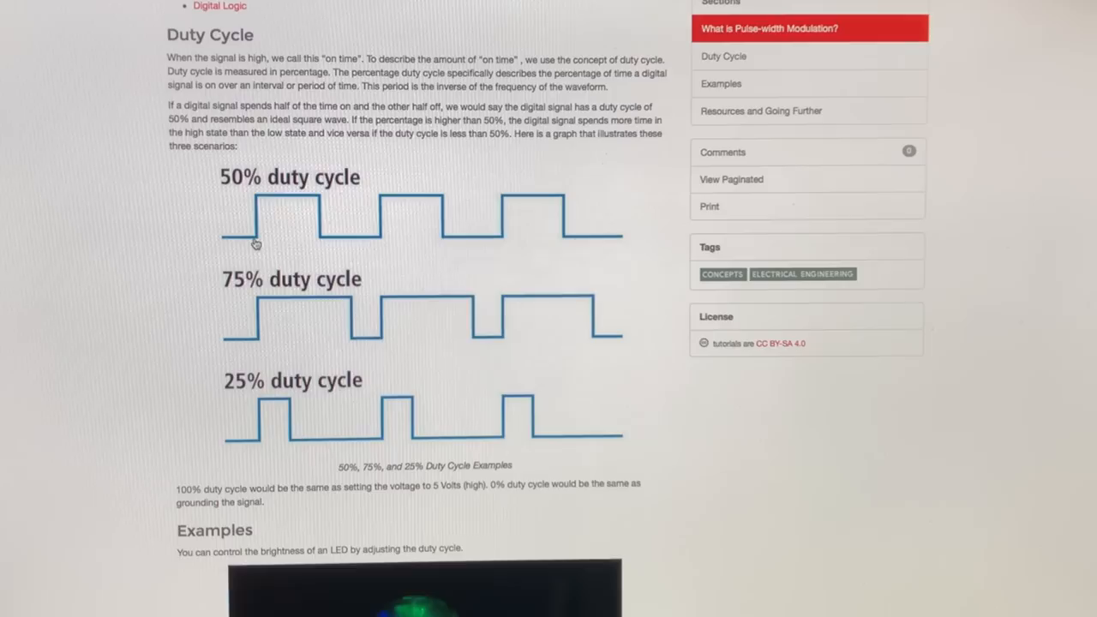
pyautogui.moveTo(356, 341)
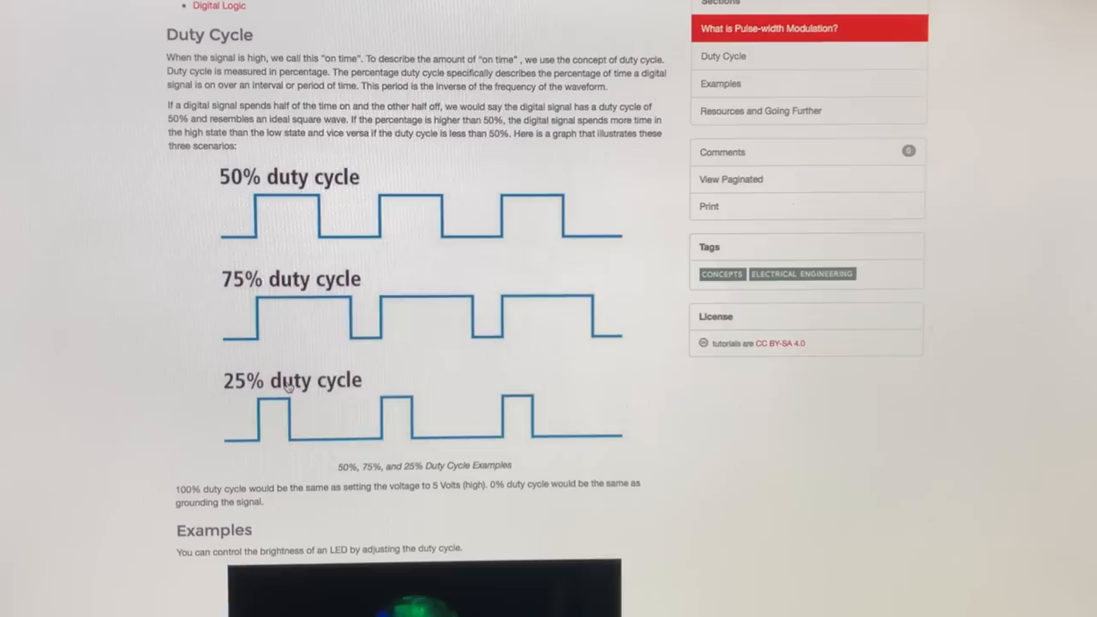
# Step: Scroll down to the chart pairing 25–100% duty cycles with analogWrite 64, 127, 191, 255
pyautogui.scroll(-3)
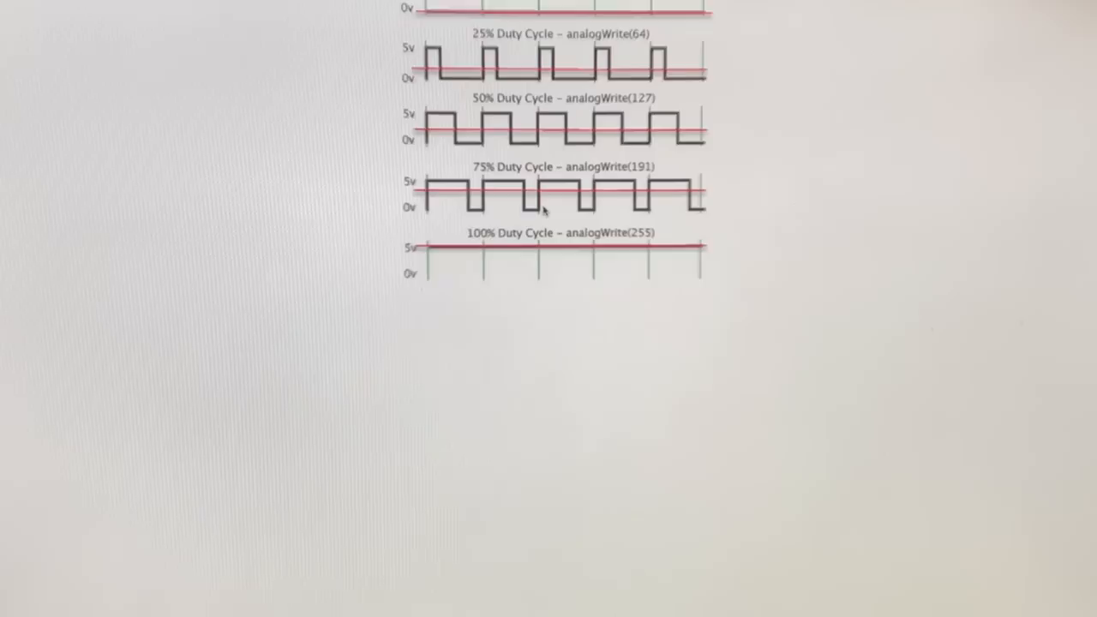
# Step: Scroll up to reveal the chart's 0% duty cycle row with analogWrite(0)
pyautogui.scroll(3)
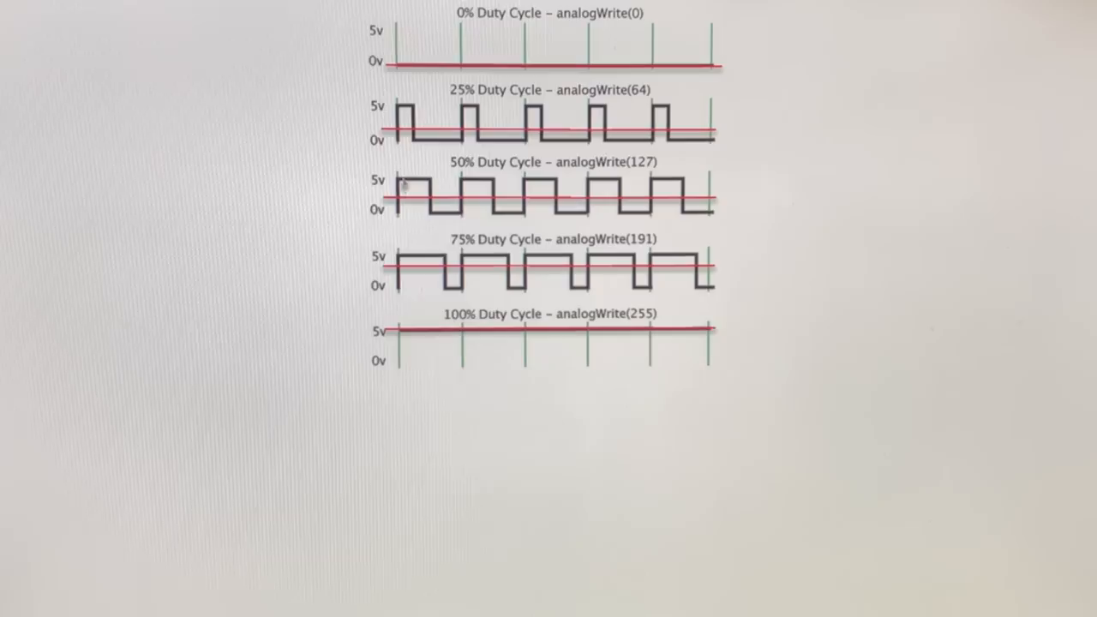
pyautogui.moveTo(660, 201)
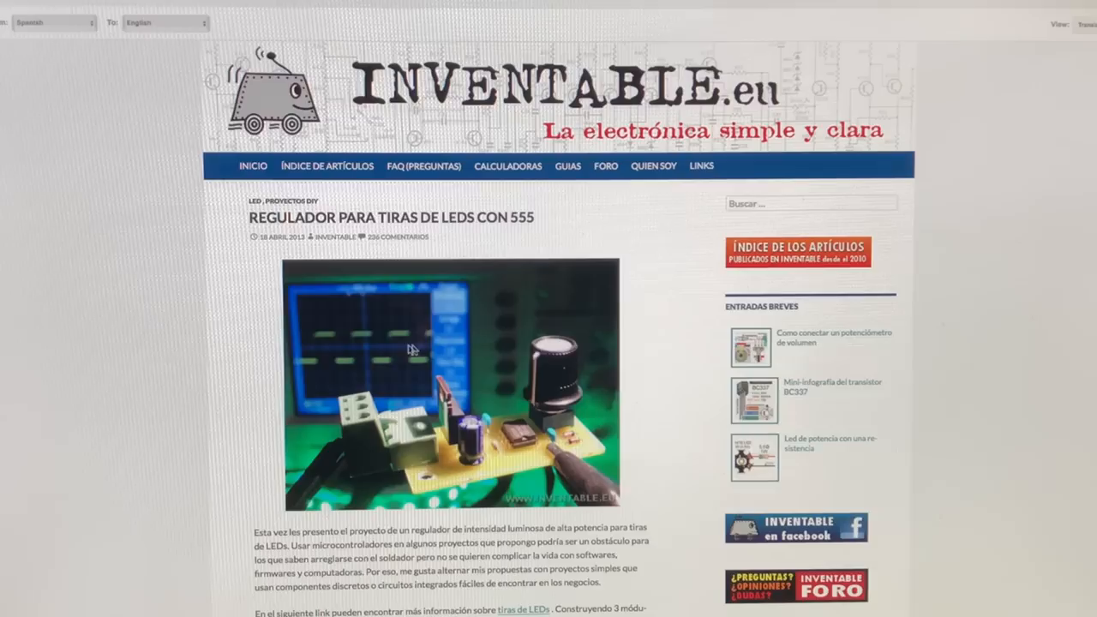
# Step: Scroll the English inventable.eu article past the intro photo to the component layout and PCB drawing
pyautogui.scroll(-3)
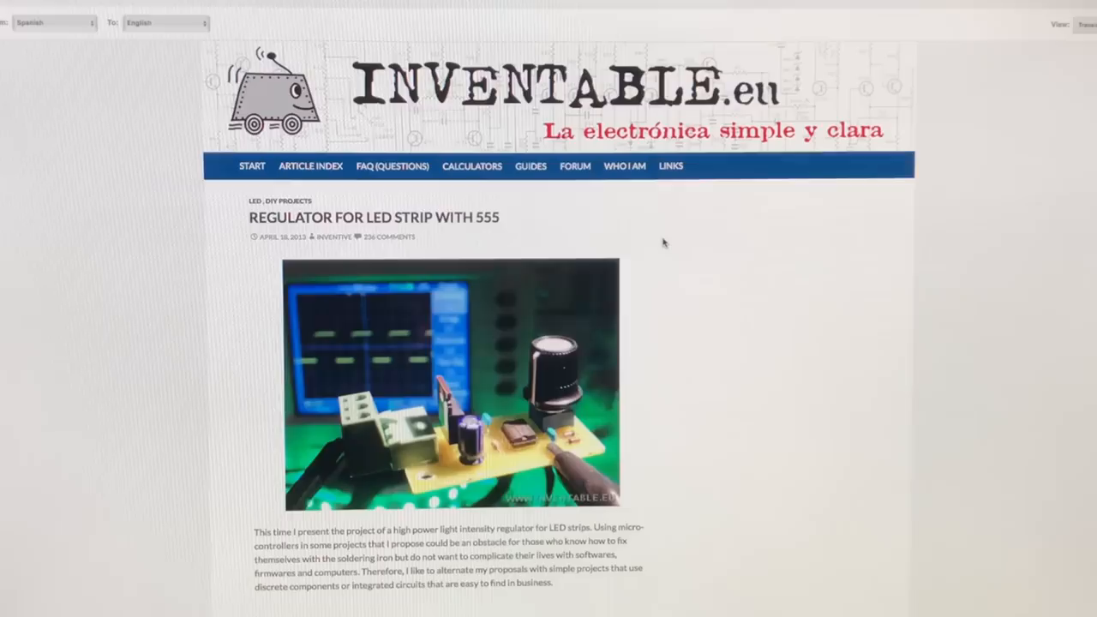
pyautogui.scroll(-3)
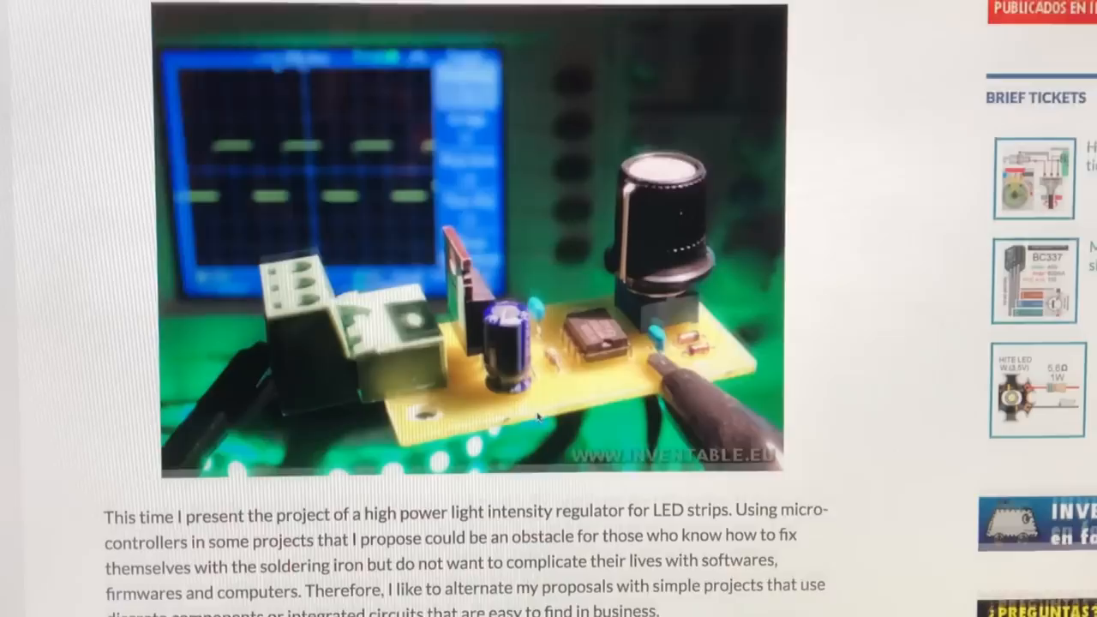
pyautogui.scroll(-3)
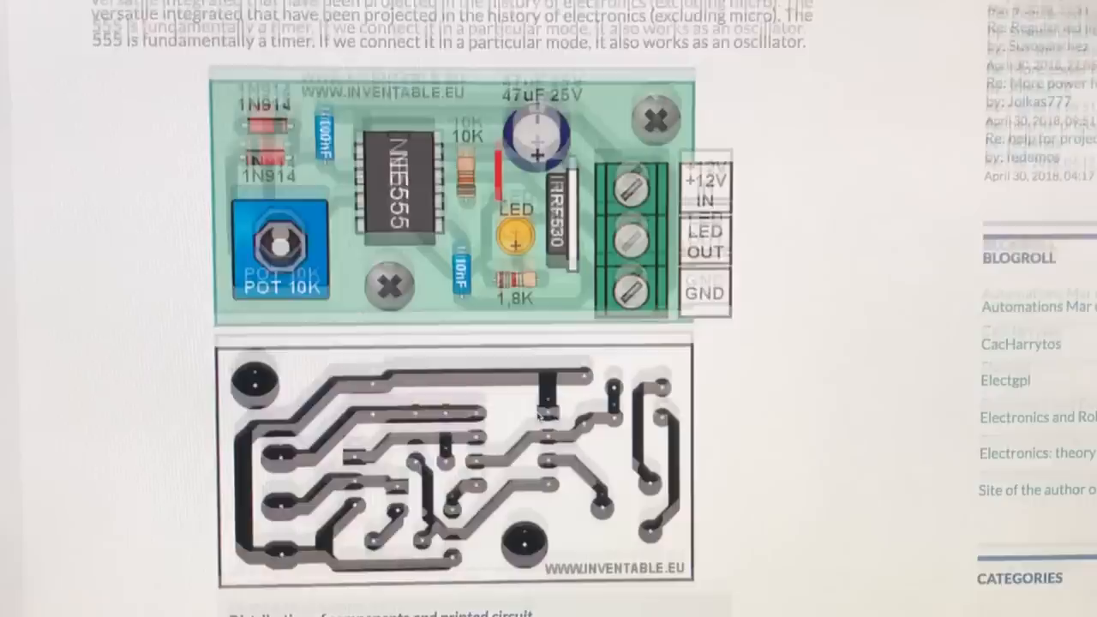
# Step: Scroll down to the 555 LED strip controller schematic, its caption and LED strip connection diagram
pyautogui.scroll(-3)
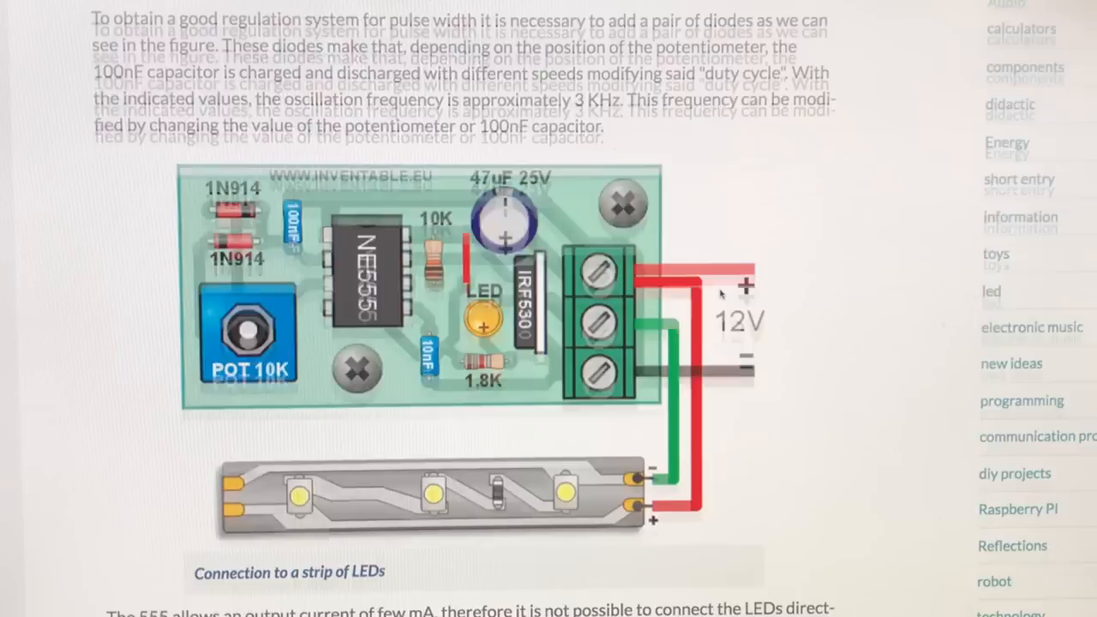
pyautogui.scroll(-3)
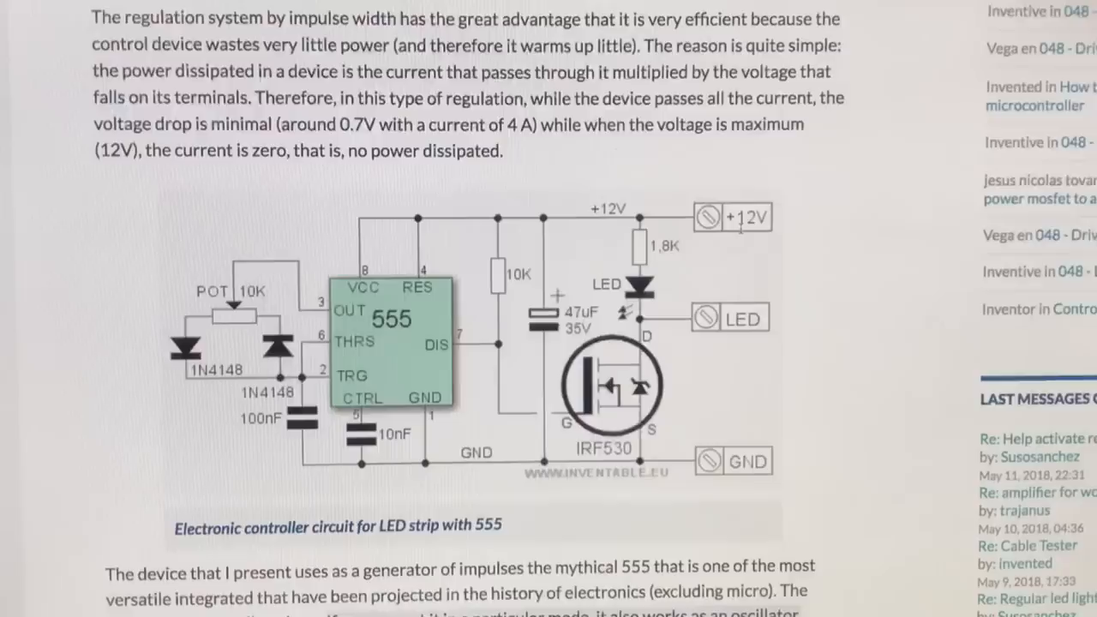
pyautogui.scroll(-3)
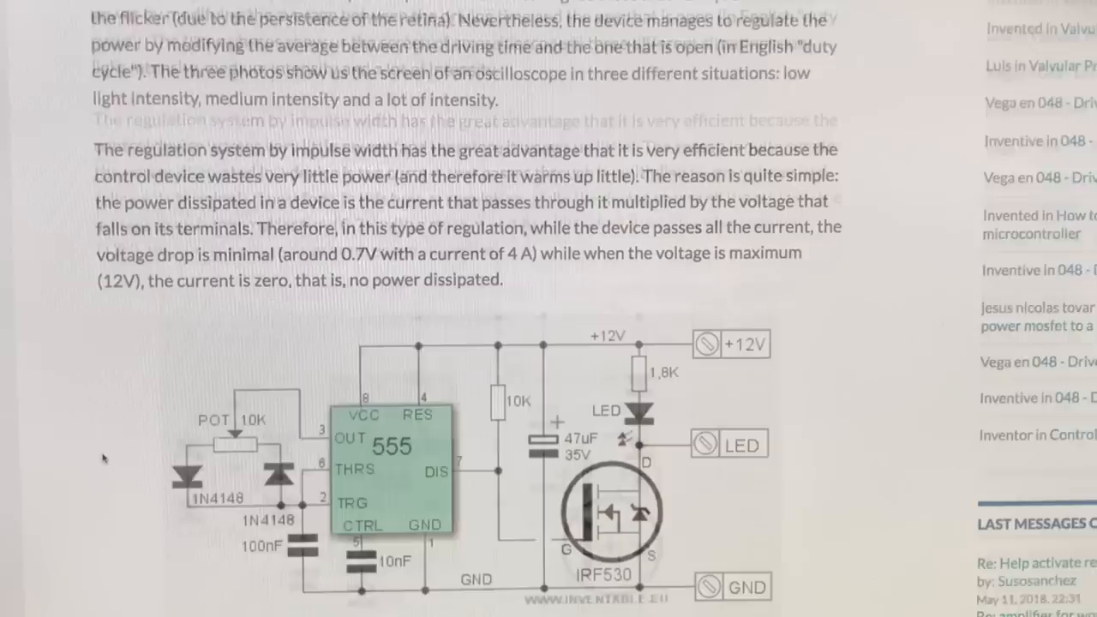
pyautogui.scroll(-3)
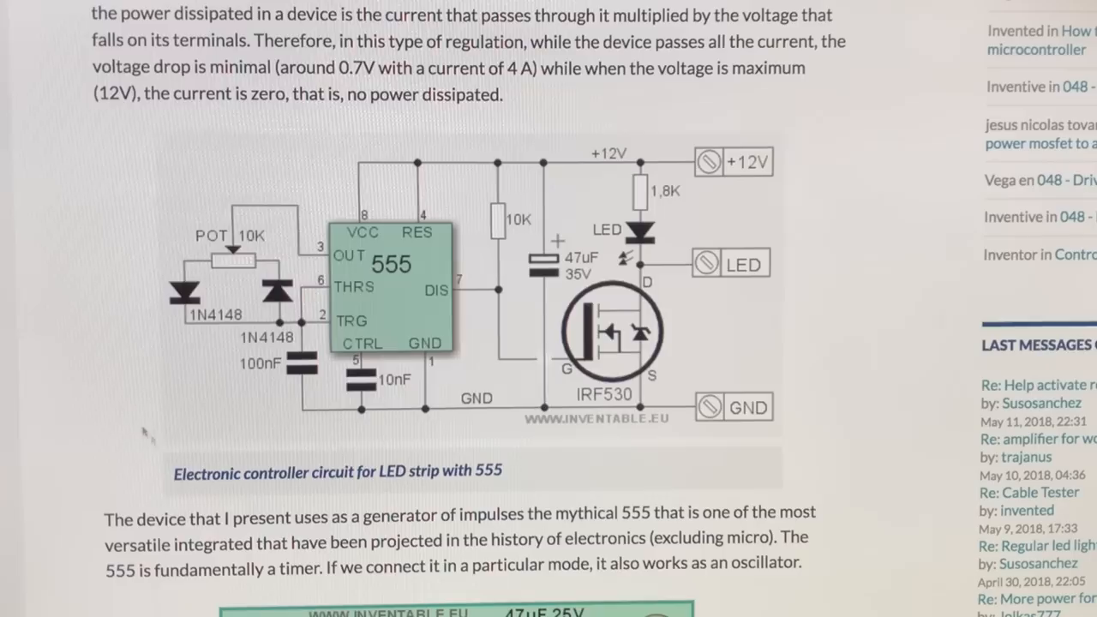
pyautogui.scroll(-3)
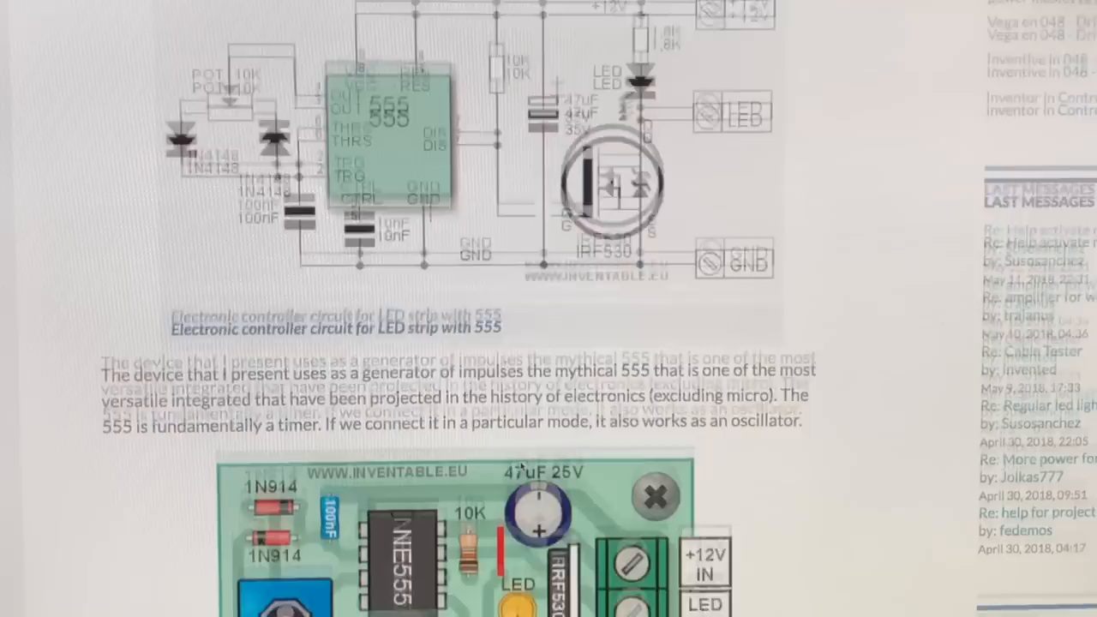
# Step: Scroll down to the coloured NE555 board component layout and the top of the copper tracks
pyautogui.scroll(-3)
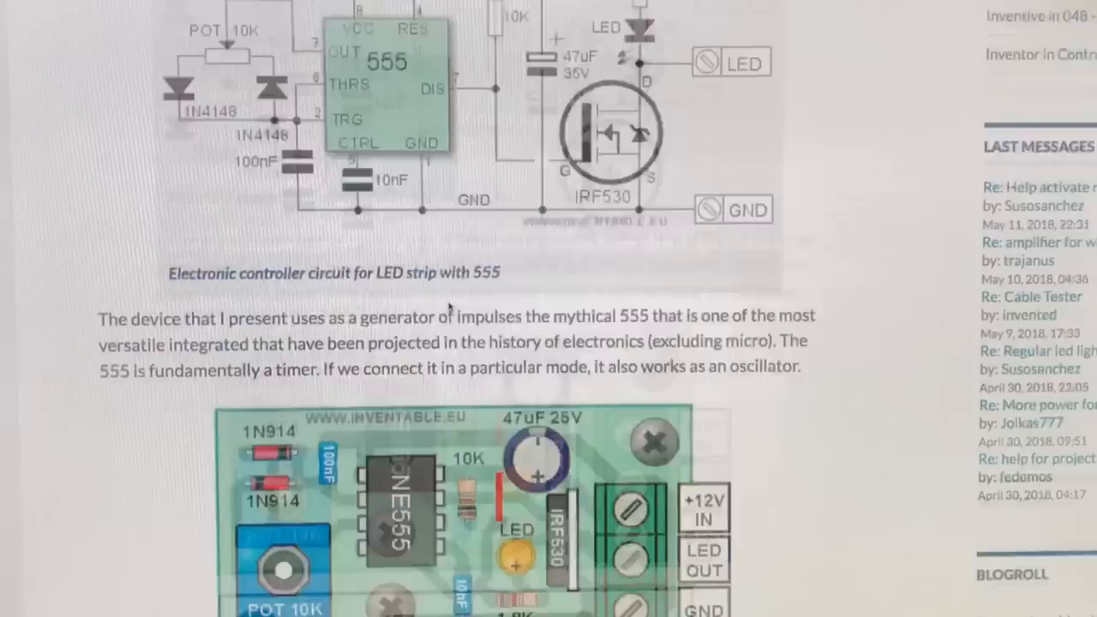
pyautogui.scroll(-3)
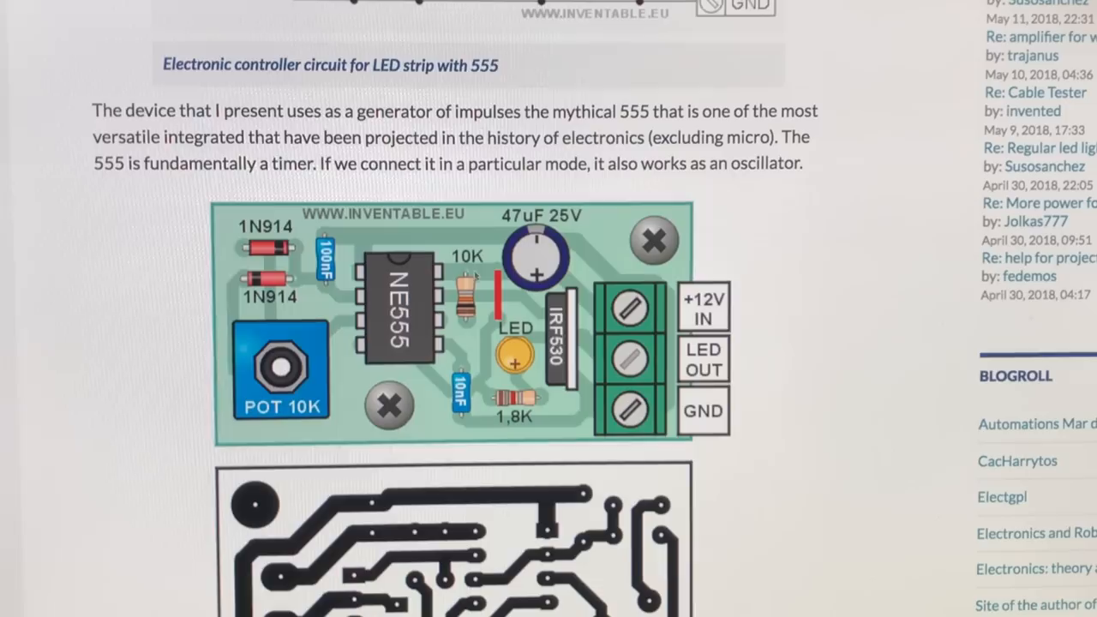
pyautogui.scroll(-3)
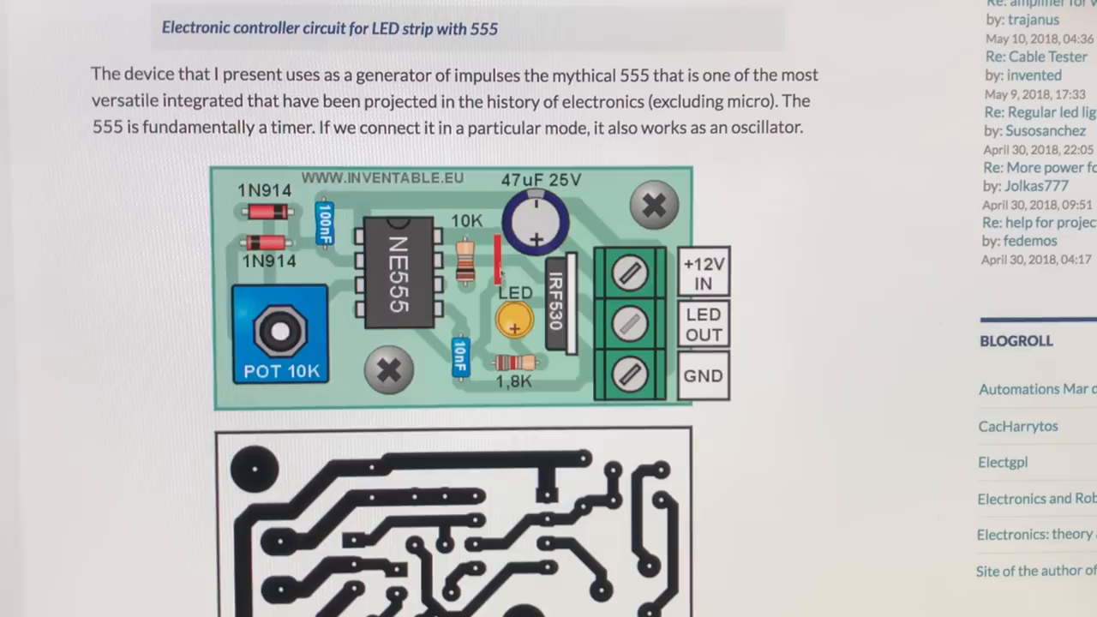
pyautogui.scroll(-3)
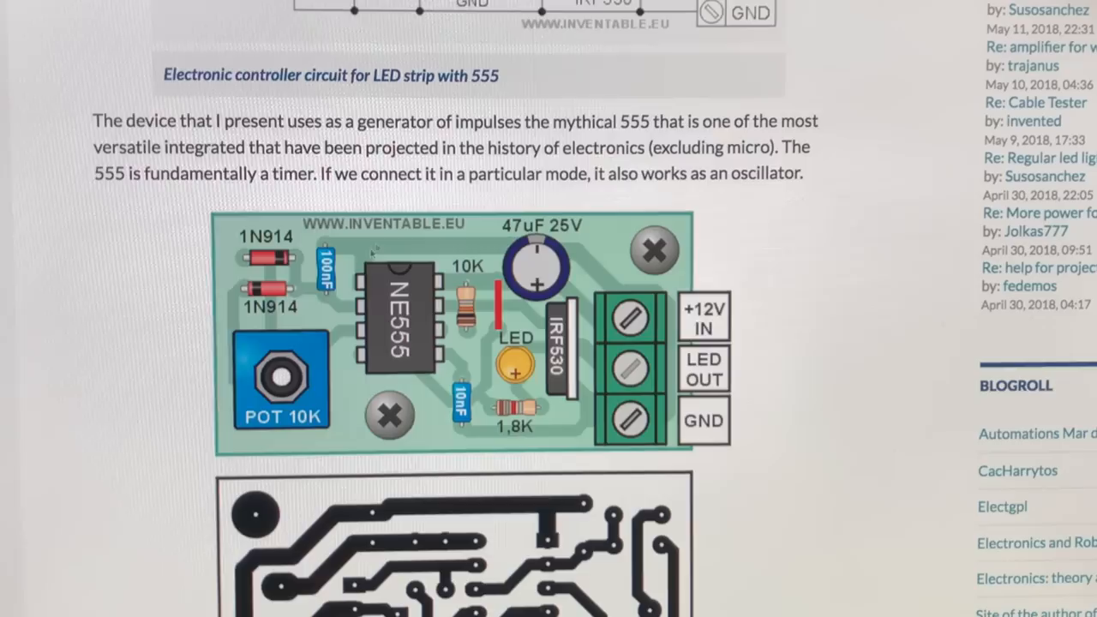
pyautogui.scroll(-3)
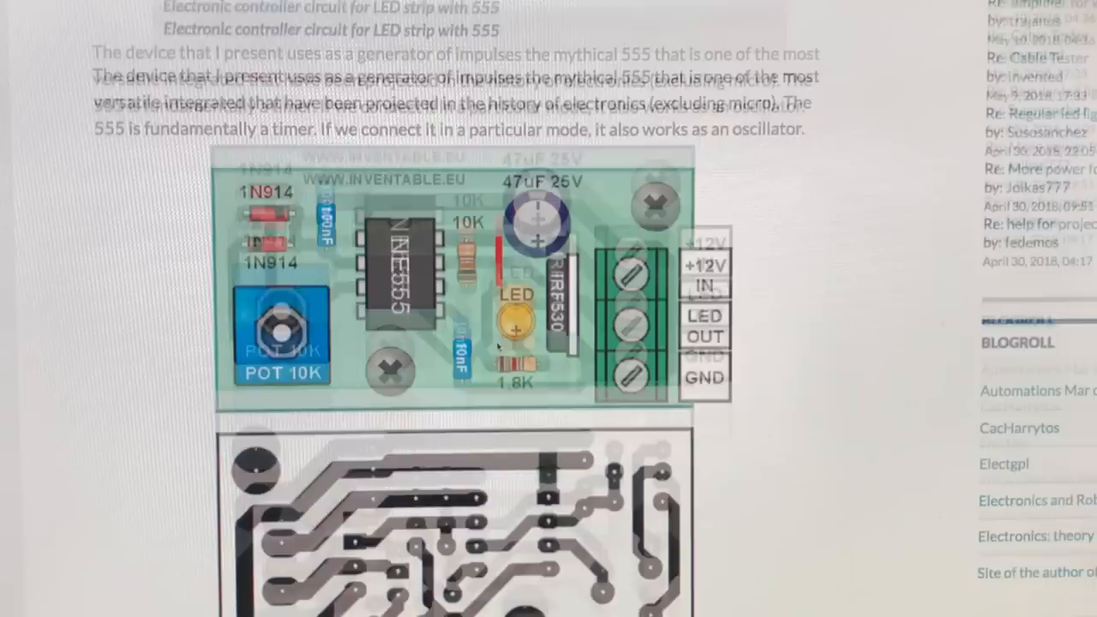
# Step: Scroll to the full PCB track drawing captioned 'Distribution of components and printed circuit'
pyautogui.scroll(-3)
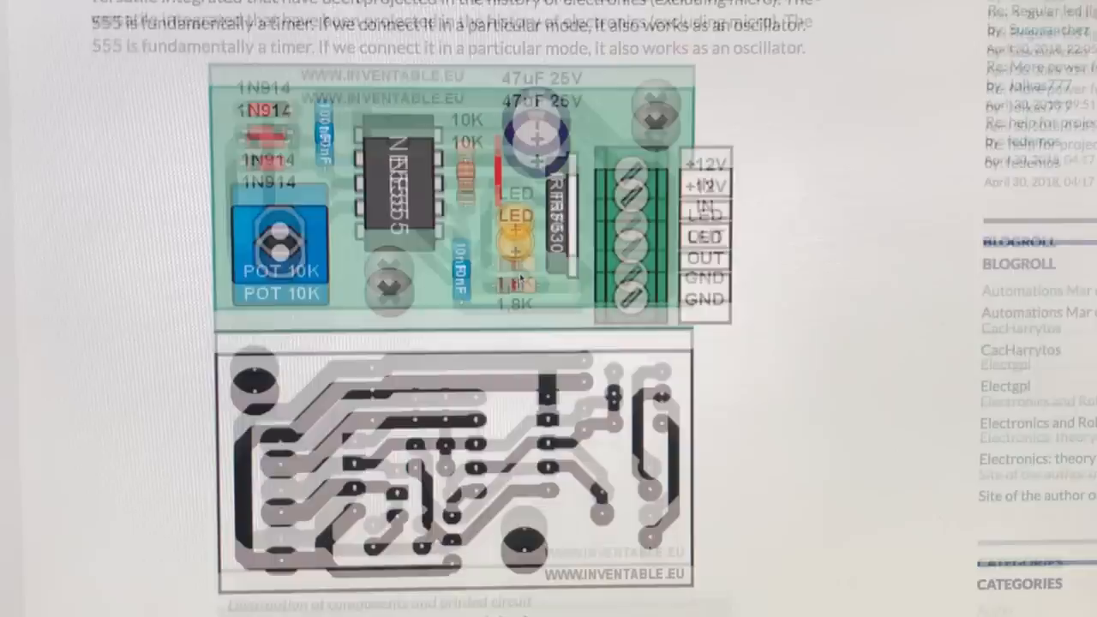
pyautogui.scroll(-3)
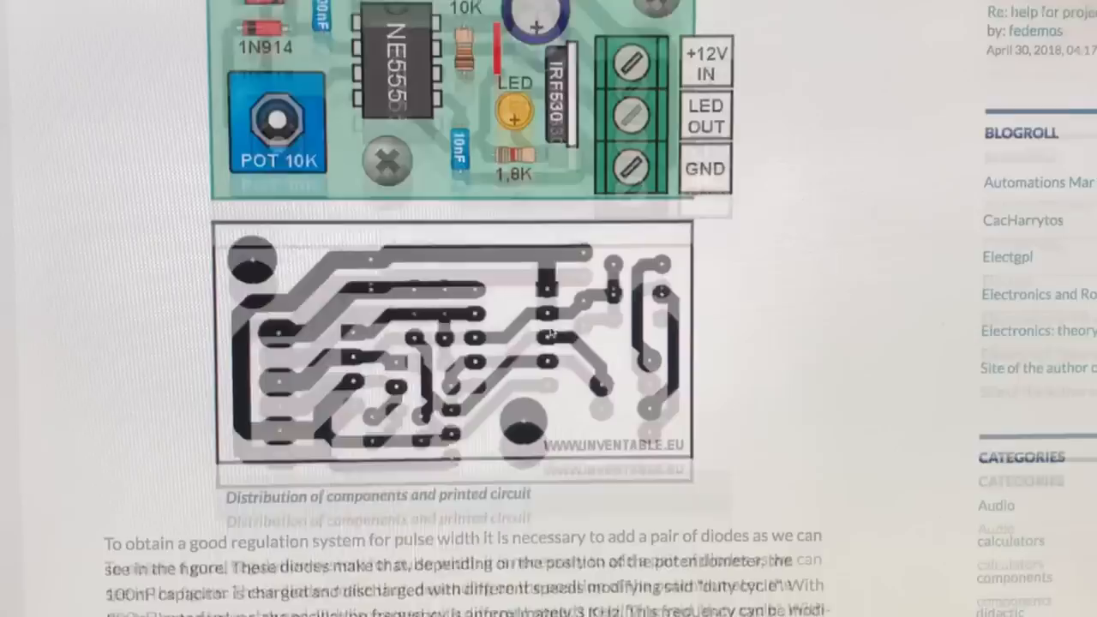
# Step: Scroll down to the 'Cast of materials' parts list, from the 1.8K resistor to the printed circuit
pyautogui.scroll(-3)
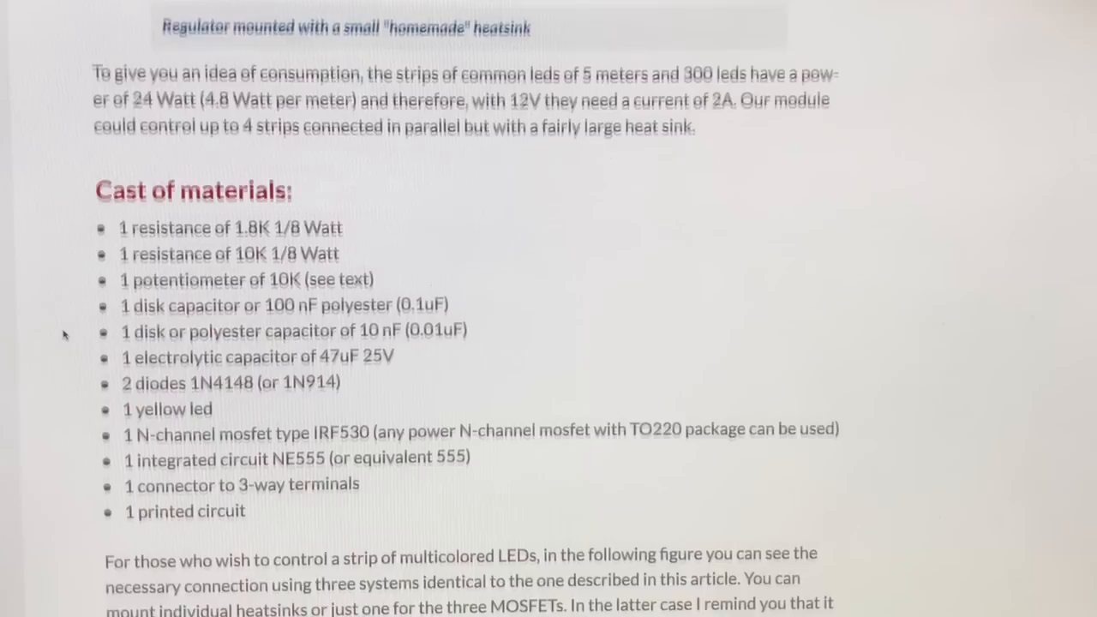
pyautogui.scroll(-3)
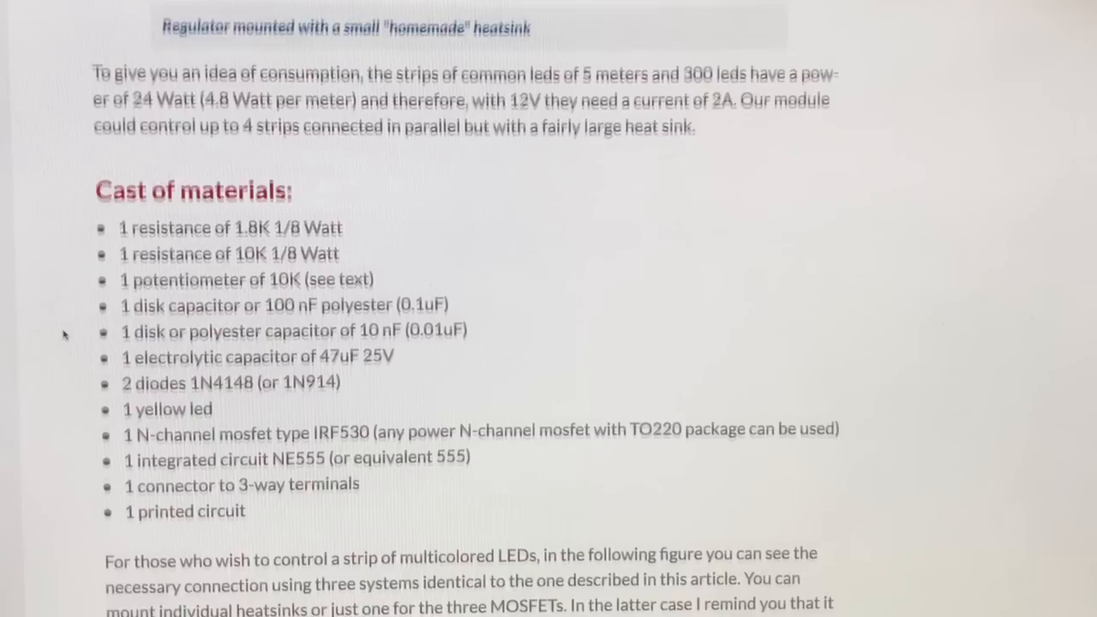